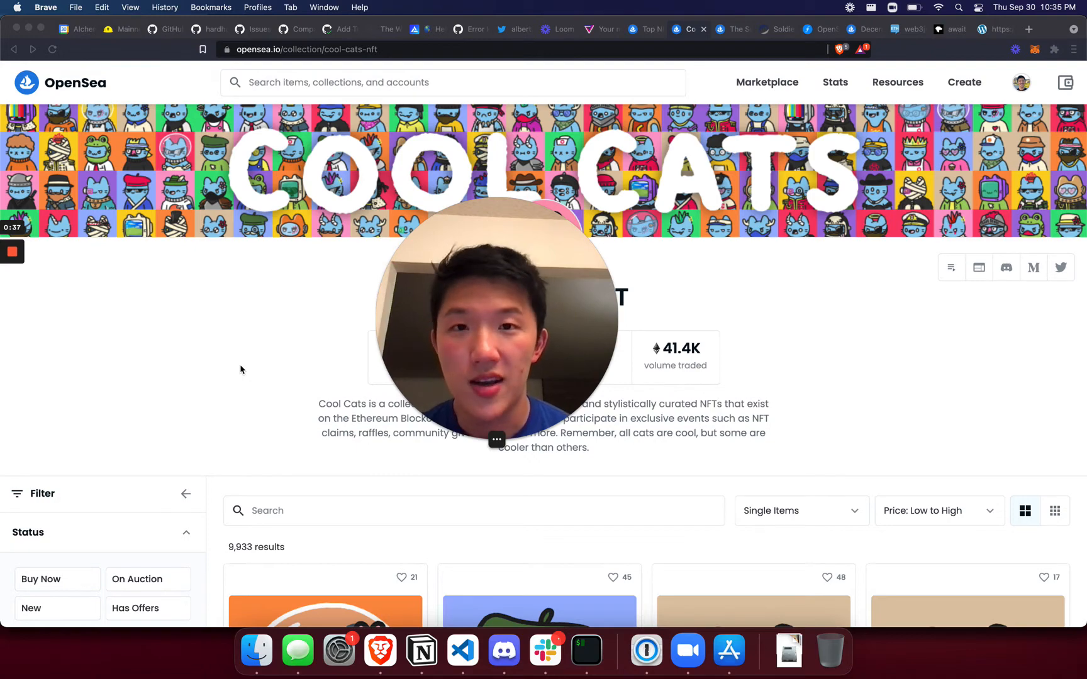
Step: Locate Cool Cat #2977 in the collection grid and show its Details with contract address and token ID
{"action": "scroll", "scroll_direction": "down", "scroll_amount": 3}
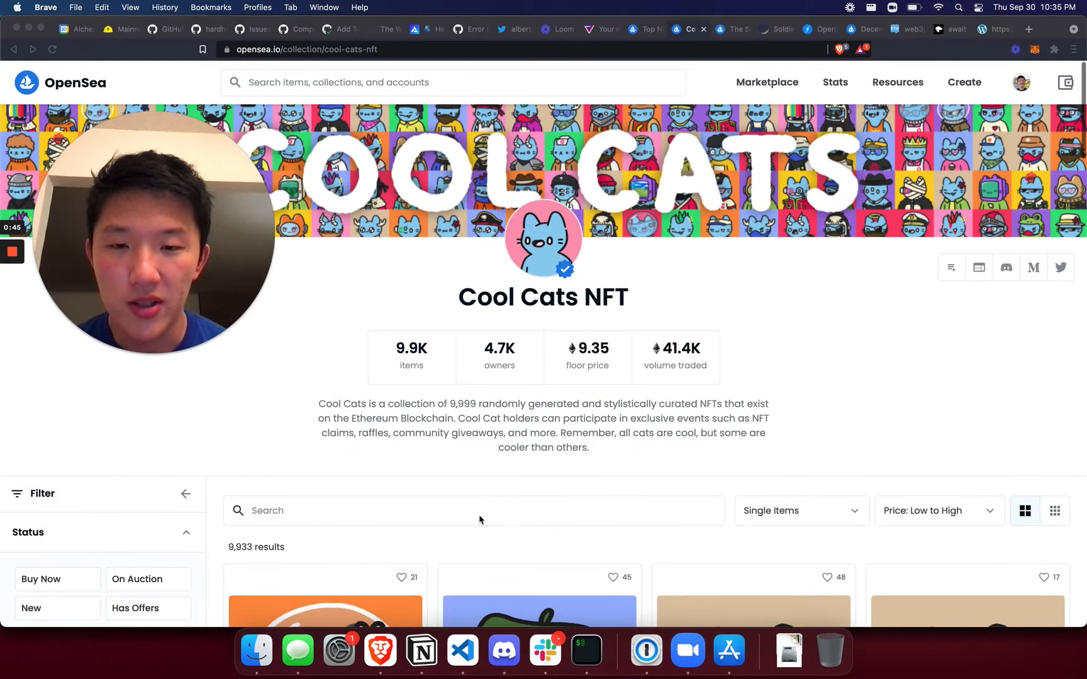
{"action": "scroll", "scroll_direction": "down", "scroll_amount": 3}
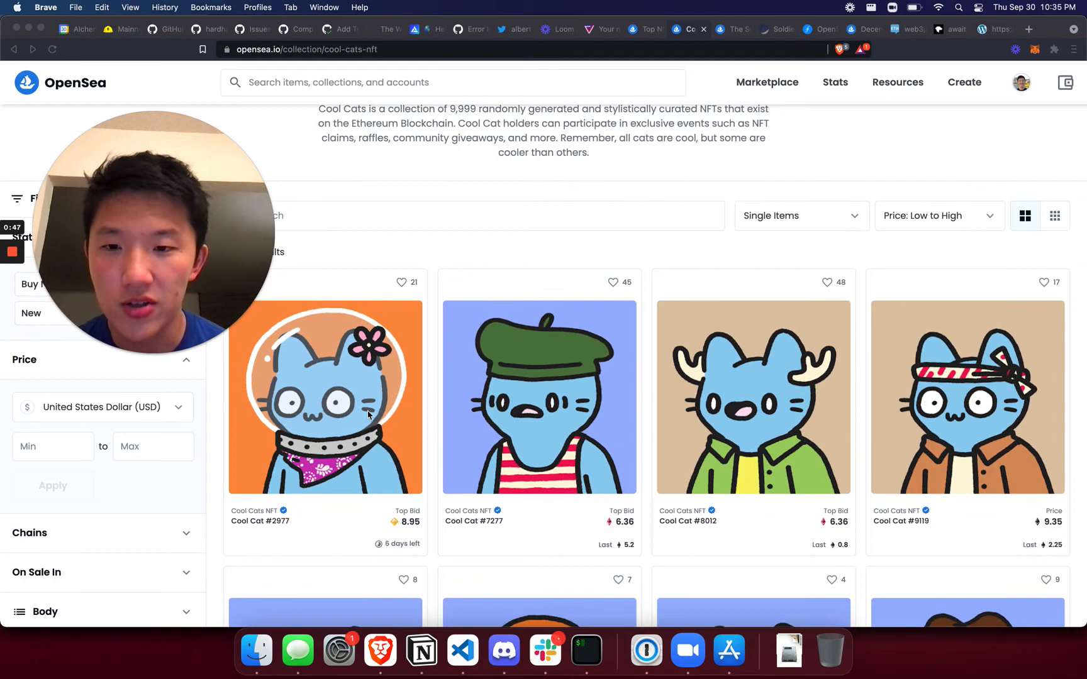
{"action": "left_click", "coordinate": [325, 397]}
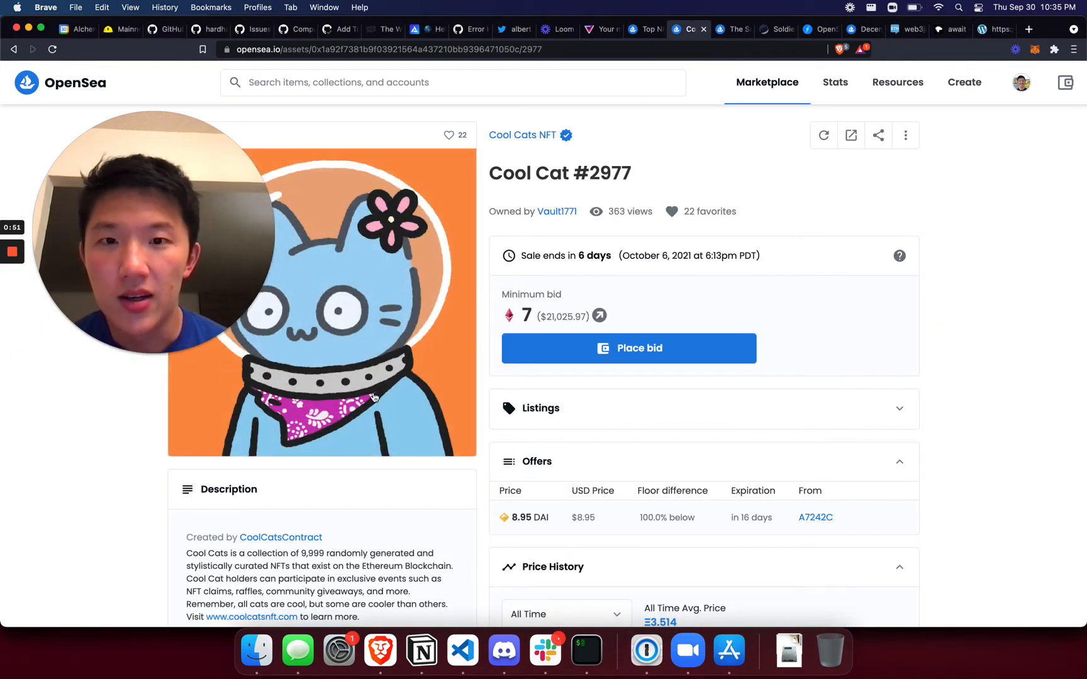
{"action": "scroll", "scroll_direction": "down", "scroll_amount": 3}
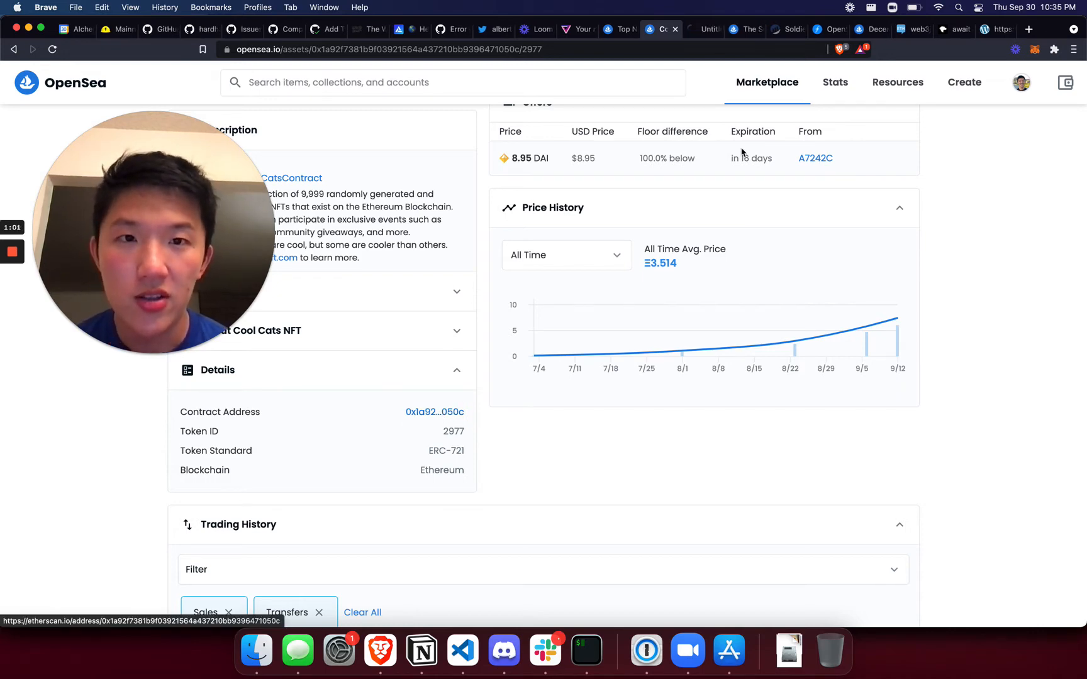
Step: Follow the contract address to Etherscan and reach the Cool Cats contract's Read Contract functions
{"action": "left_click", "coordinate": [434, 412]}
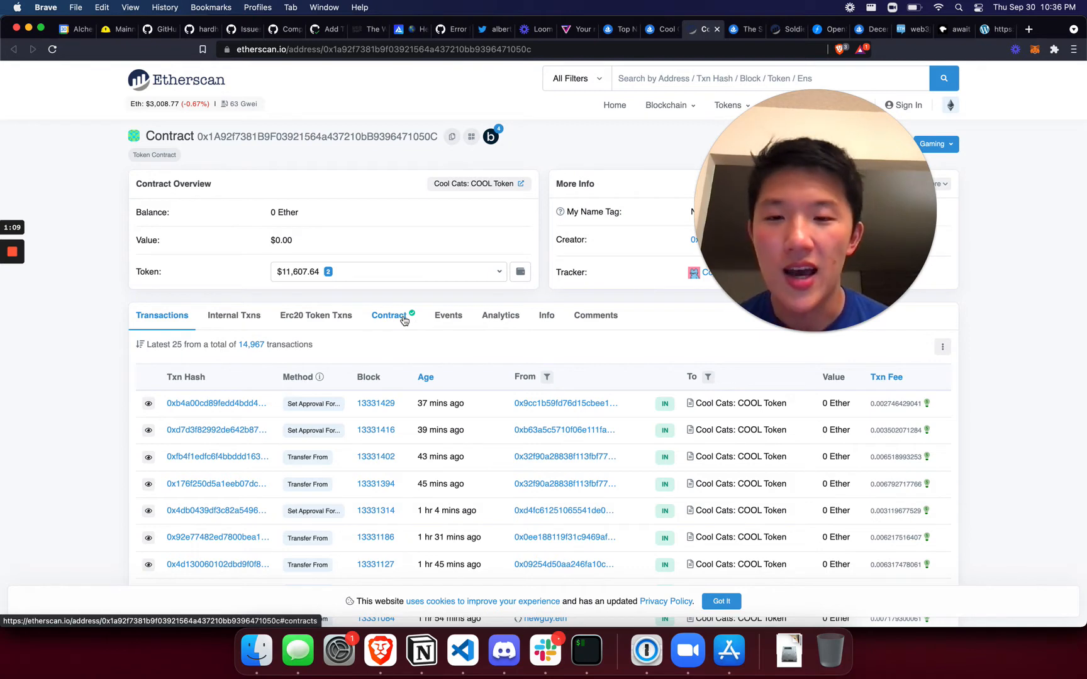
{"action": "left_click", "coordinate": [390, 314]}
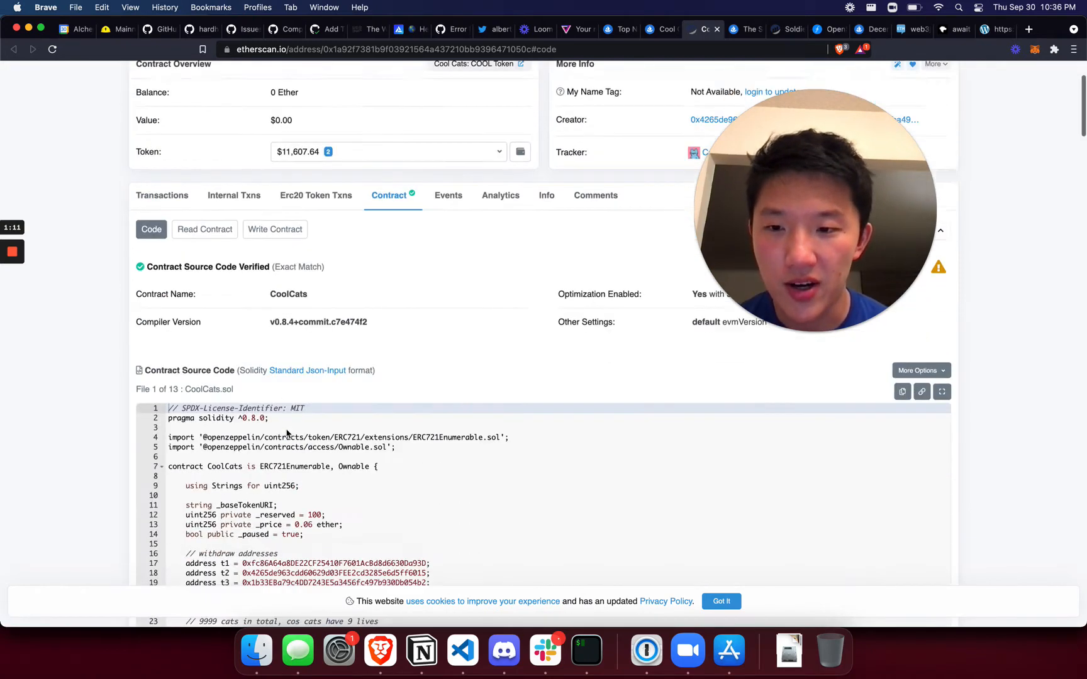
{"action": "scroll", "scroll_direction": "down", "scroll_amount": 3}
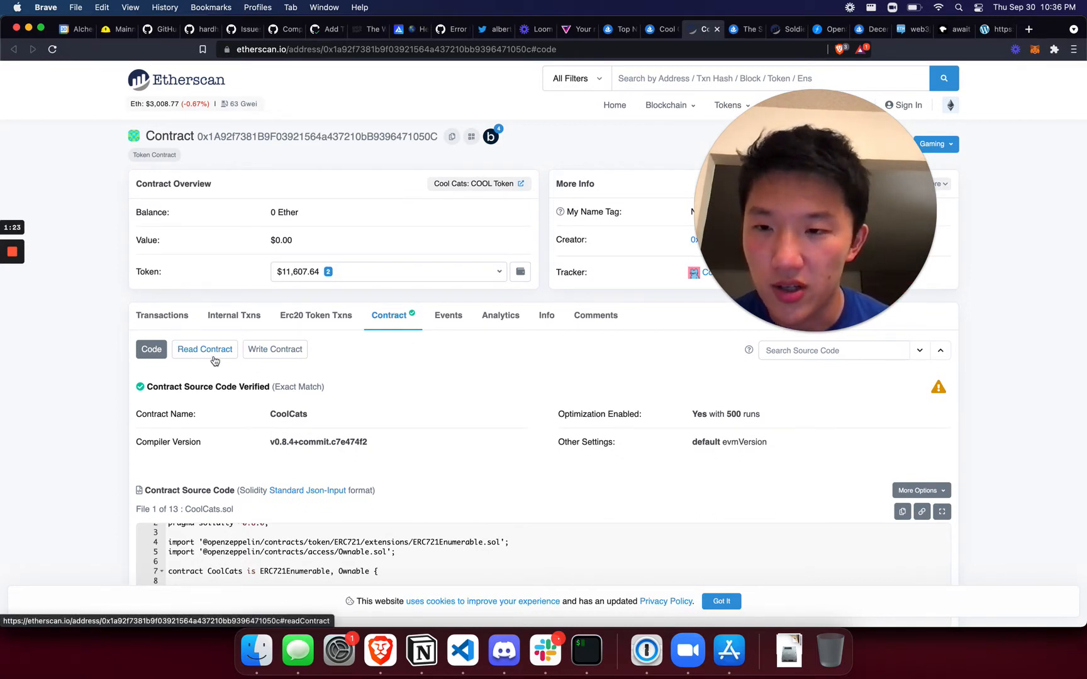
{"action": "left_click", "coordinate": [205, 349]}
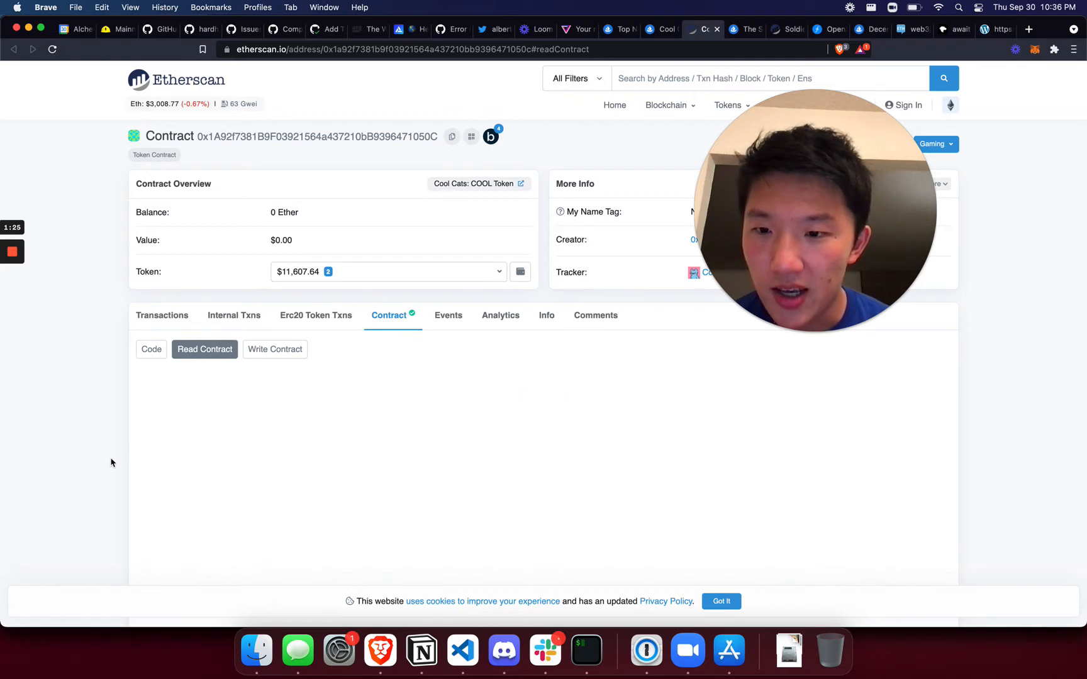
{"action": "scroll", "scroll_direction": "down", "scroll_amount": 3}
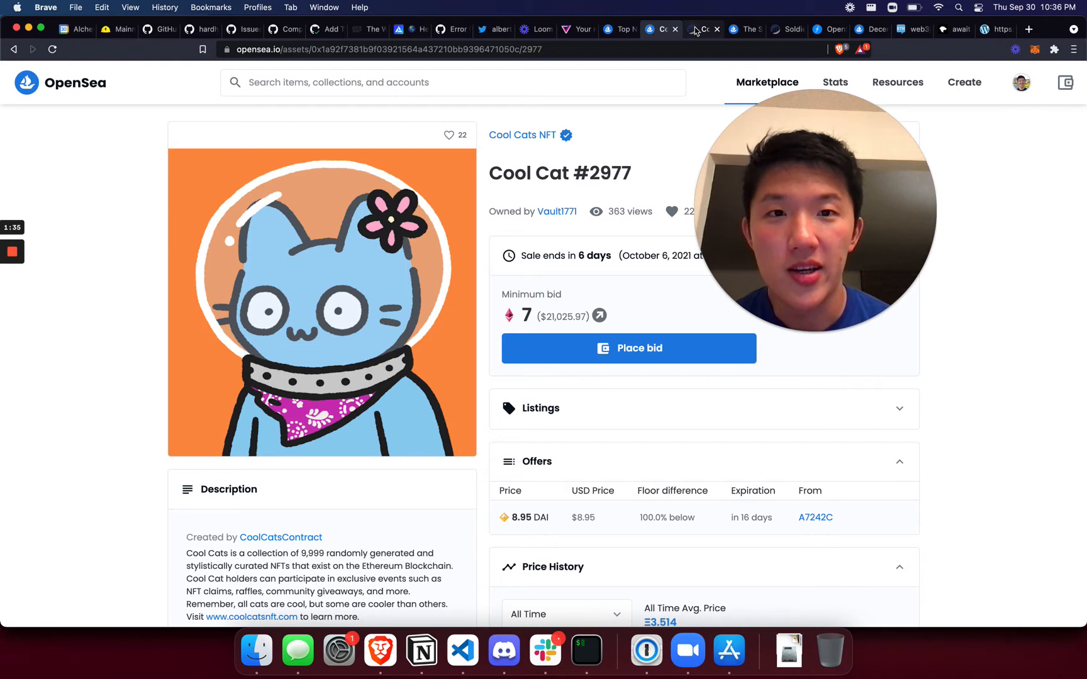
Step: Check token ID 2977 on the OpenSea listing, then switch back to Etherscan's expanded tokenURI query
{"action": "left_click", "coordinate": [703, 29]}
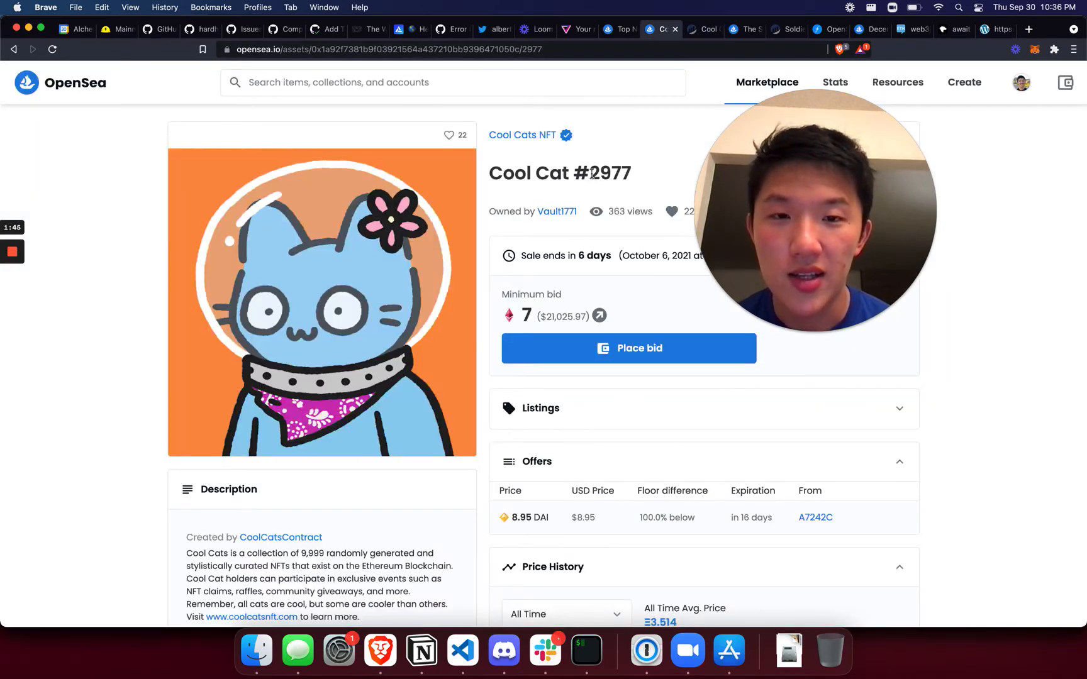
{"action": "left_click", "coordinate": [701, 30]}
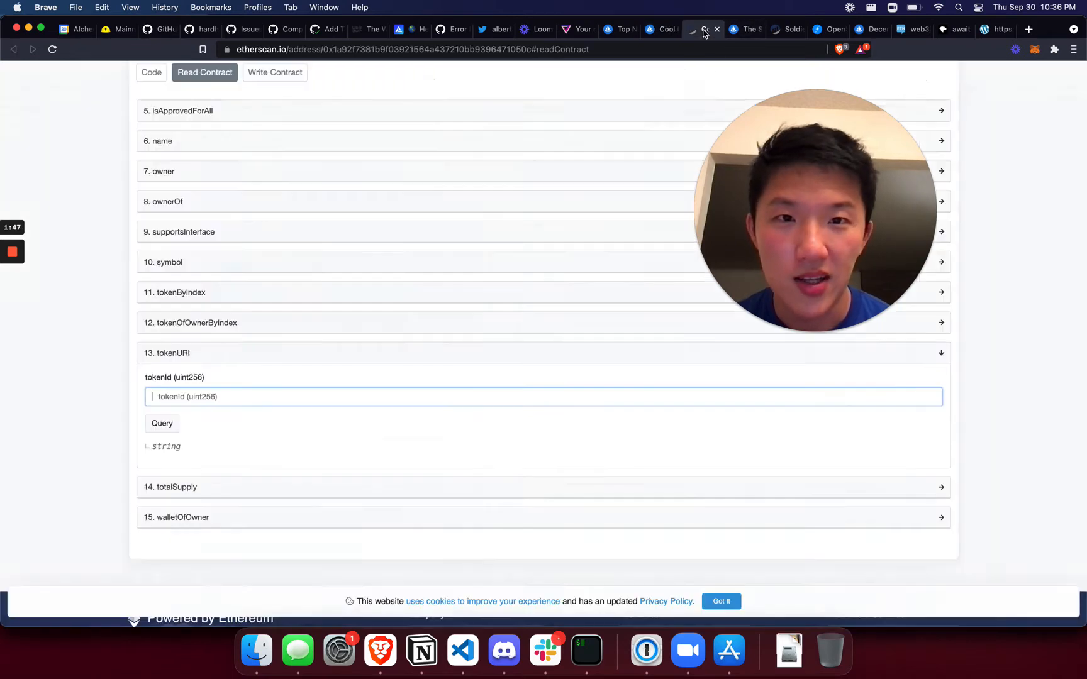
Step: Query tokenURI with token 2977 and open the returned metadata URL showing the JSON
{"action": "type", "text": "2977"}
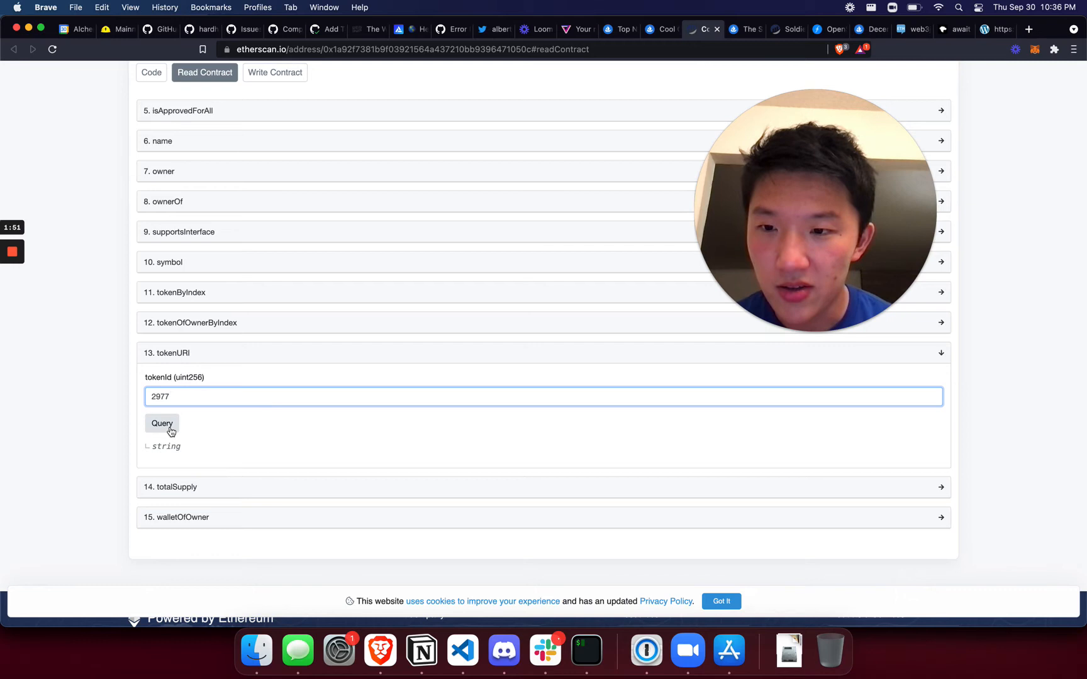
{"action": "left_click", "coordinate": [161, 424]}
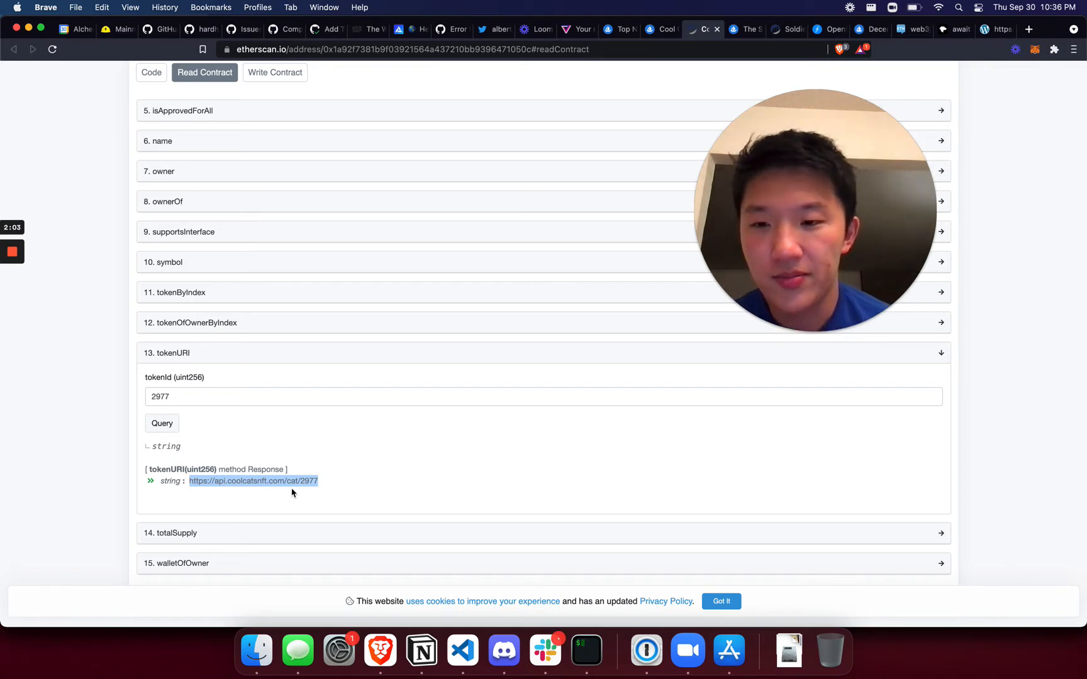
{"action": "mouse_move", "coordinate": [222, 485]}
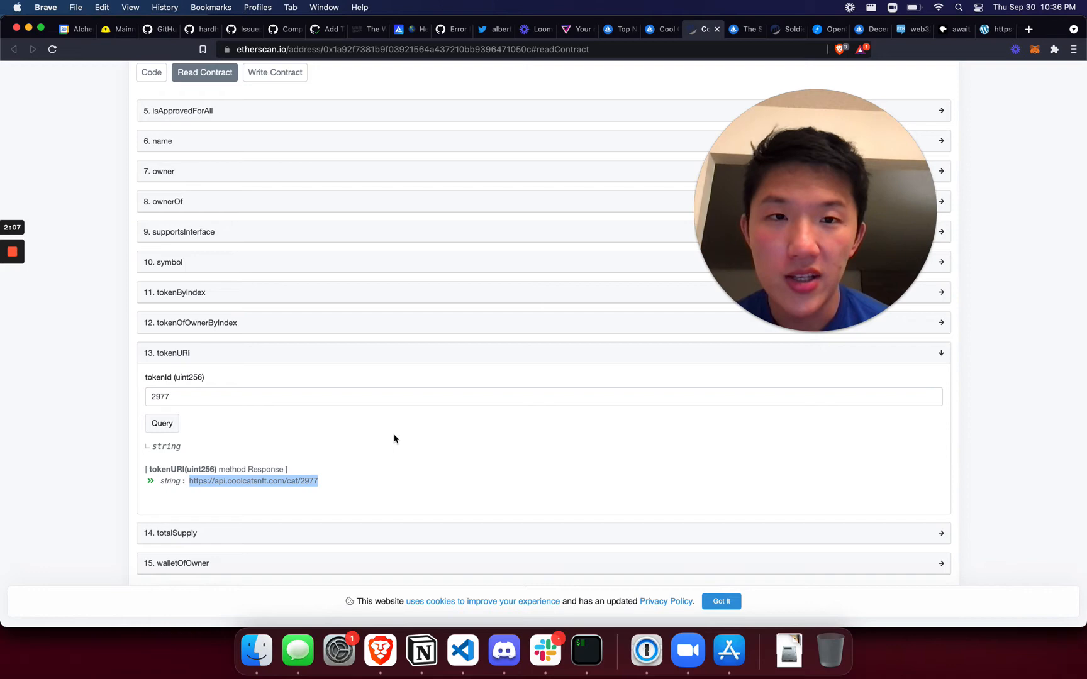
{"action": "left_click", "coordinate": [253, 480]}
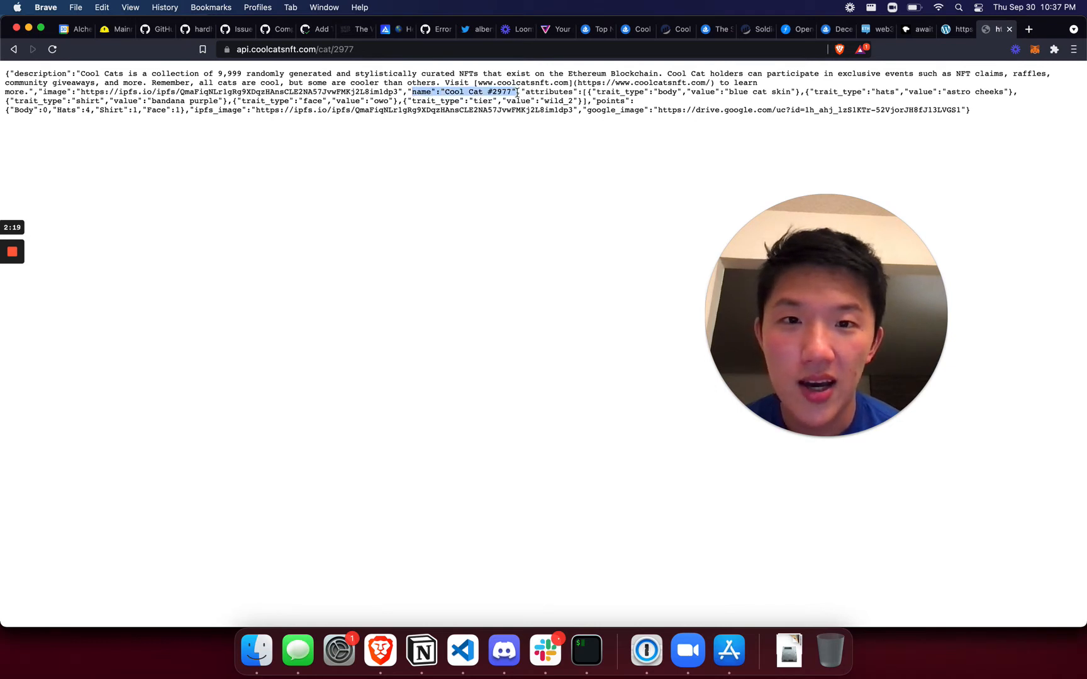
Step: Highlight the name and ipfs_image/google_image links in the JSON, then return to the Etherscan result
{"action": "left_click_drag", "start_coordinate": [518, 92], "coordinate": [586, 101]}
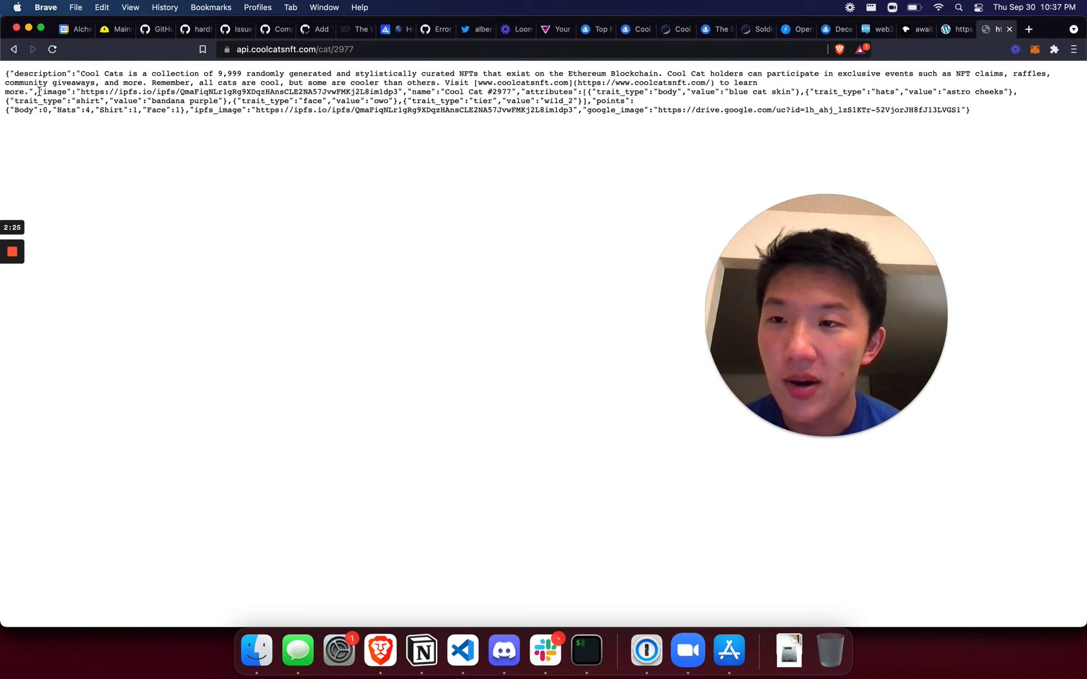
{"action": "left_click_drag", "start_coordinate": [41, 92], "coordinate": [332, 101]}
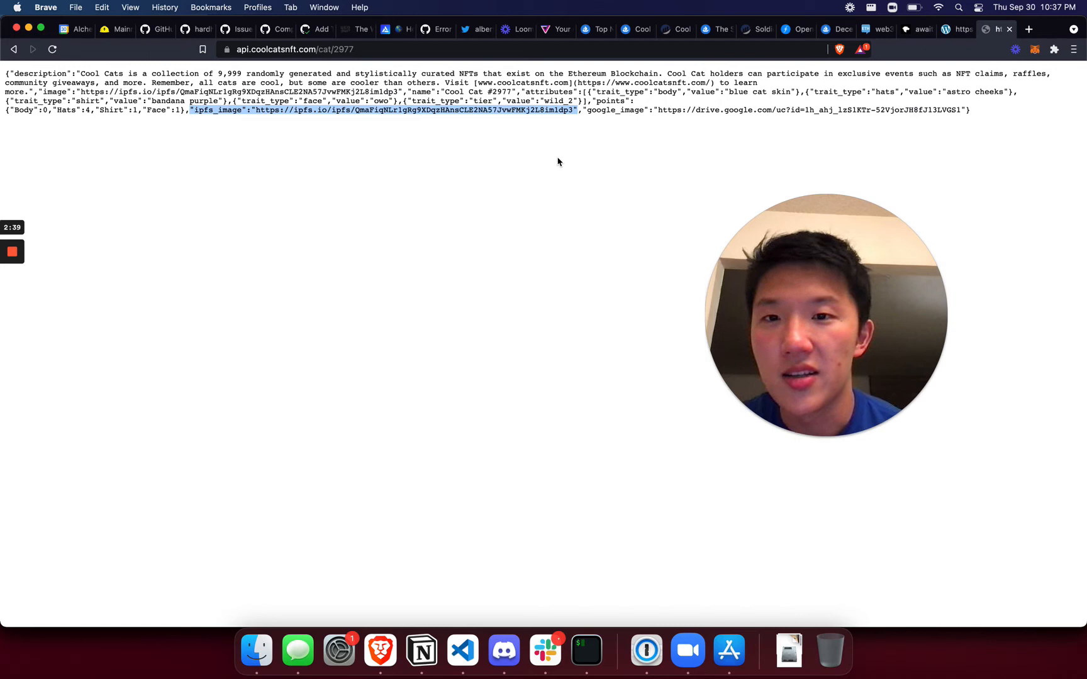
{"action": "mouse_move", "coordinate": [465, 135]}
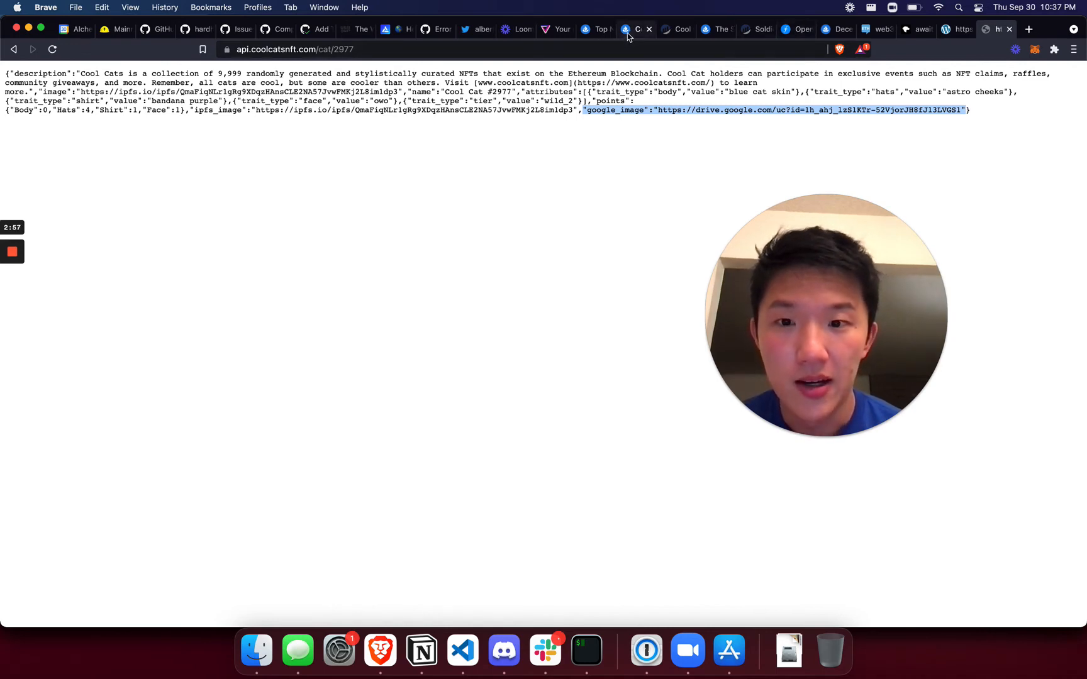
{"action": "left_click", "coordinate": [676, 28]}
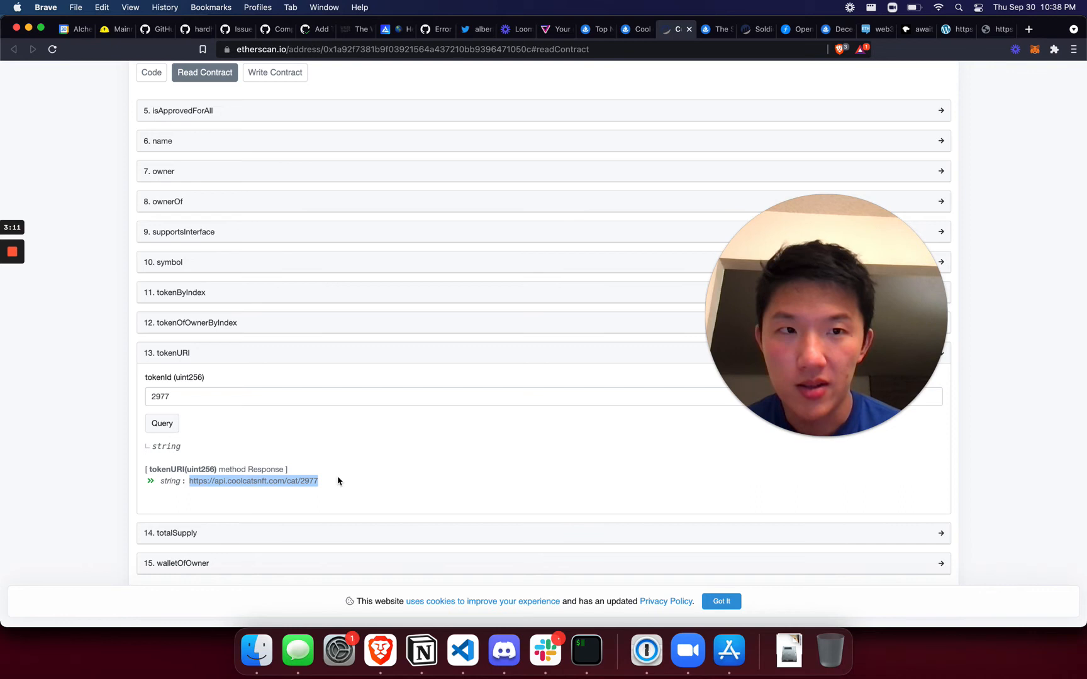
{"action": "mouse_move", "coordinate": [476, 520]}
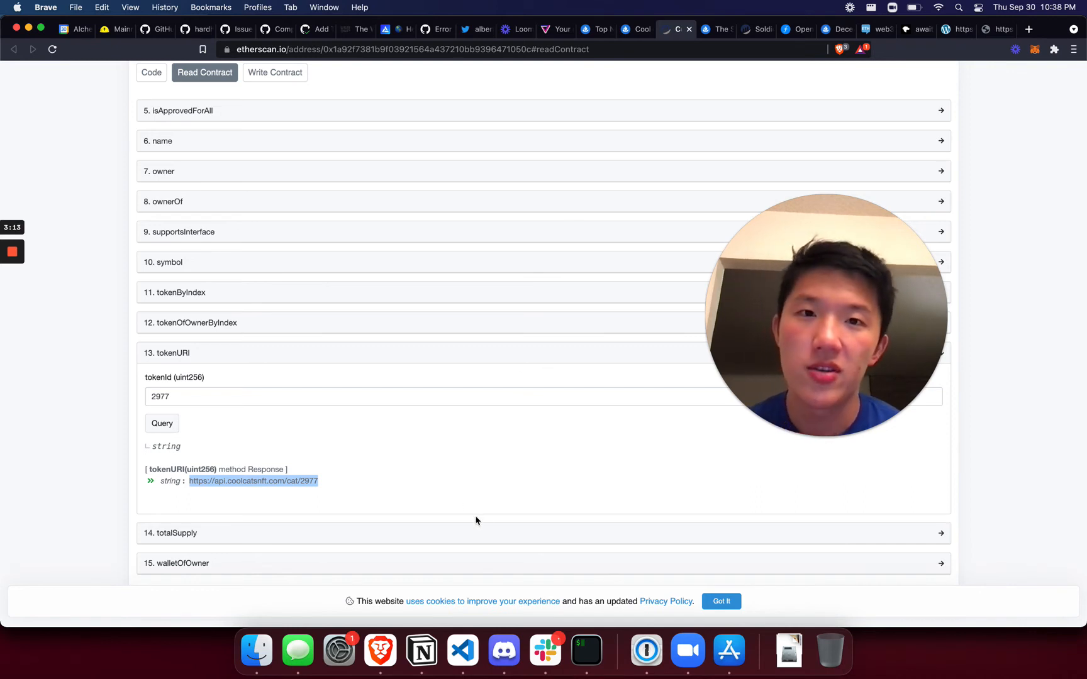
{"action": "mouse_move", "coordinate": [360, 490]}
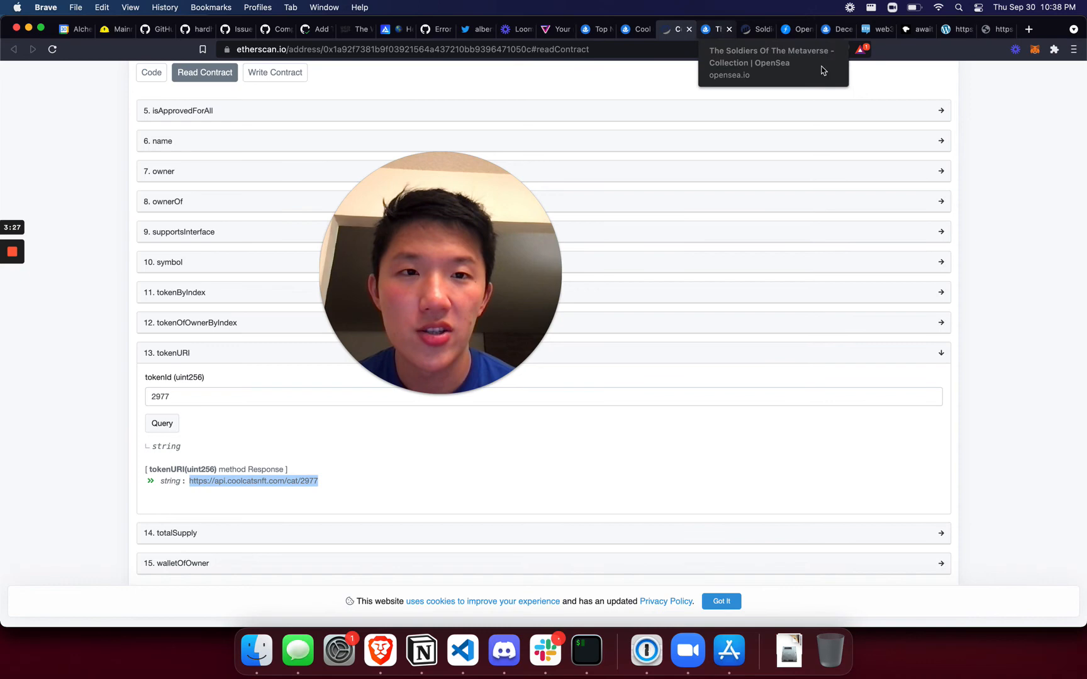
Step: Switch to the Soldiers Of The Metaverse collection tab on OpenSea
{"action": "left_click", "coordinate": [785, 29]}
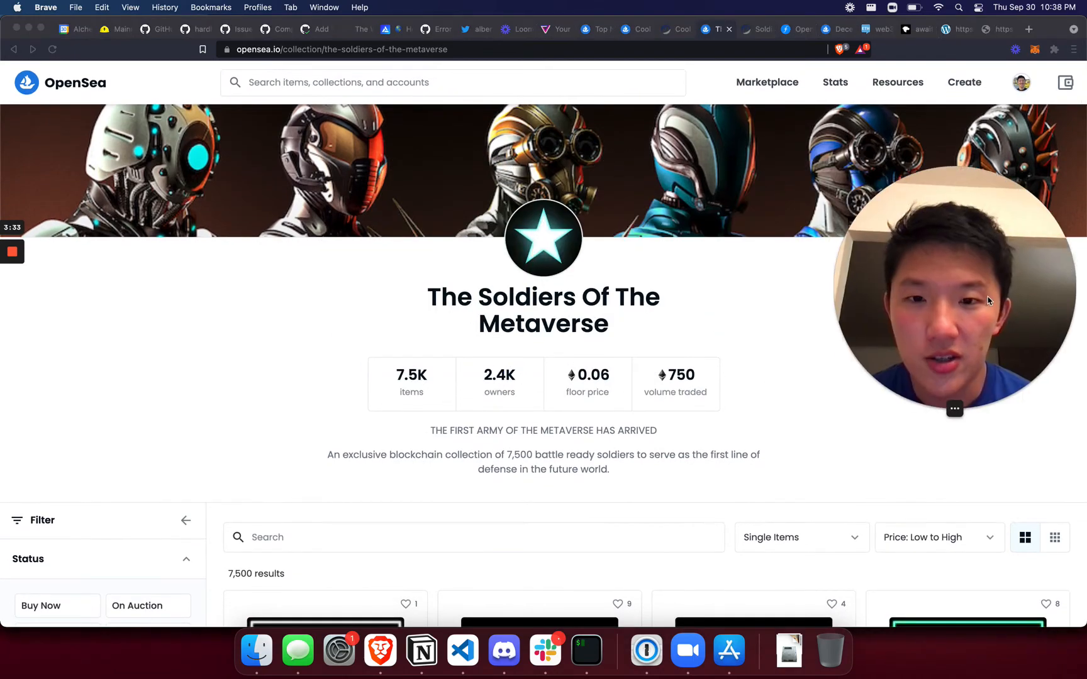
Step: Locate item #2744 in the collection, show its Details and follow the contract address to Etherscan
{"action": "scroll", "scroll_direction": "down", "scroll_amount": 3}
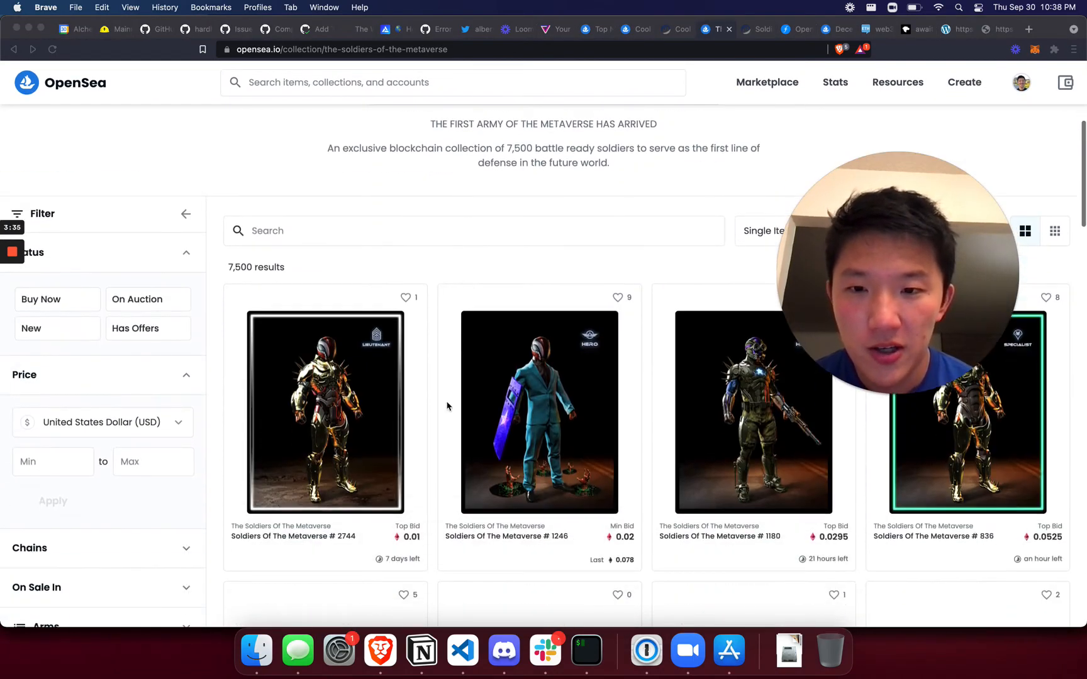
{"action": "scroll", "scroll_direction": "down", "scroll_amount": 3}
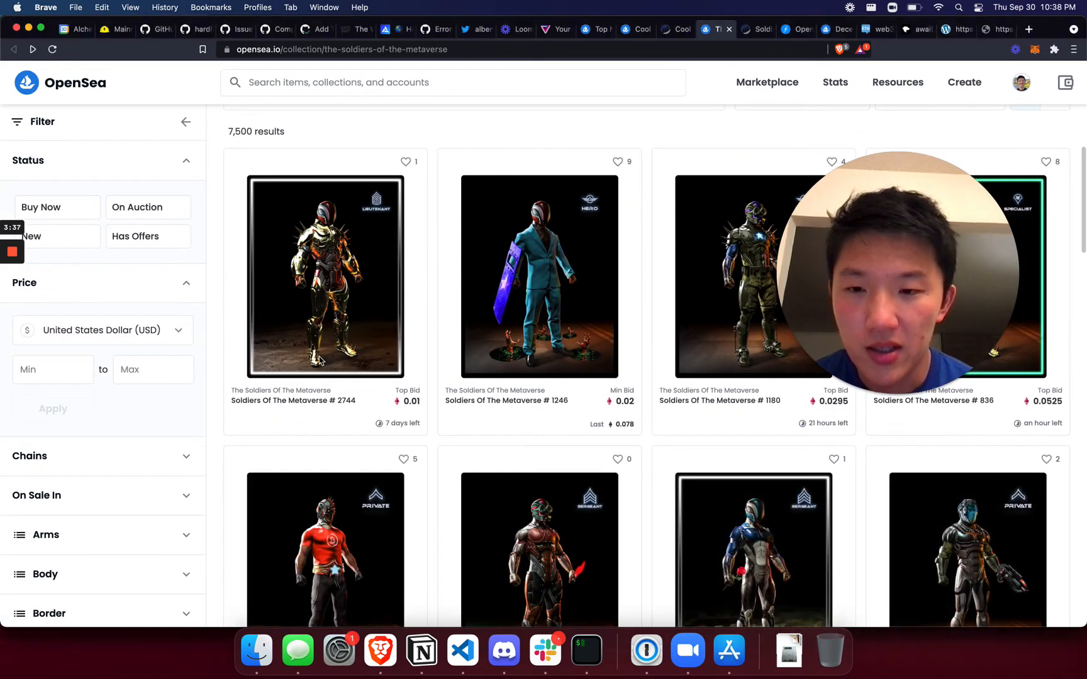
{"action": "left_click", "coordinate": [324, 276]}
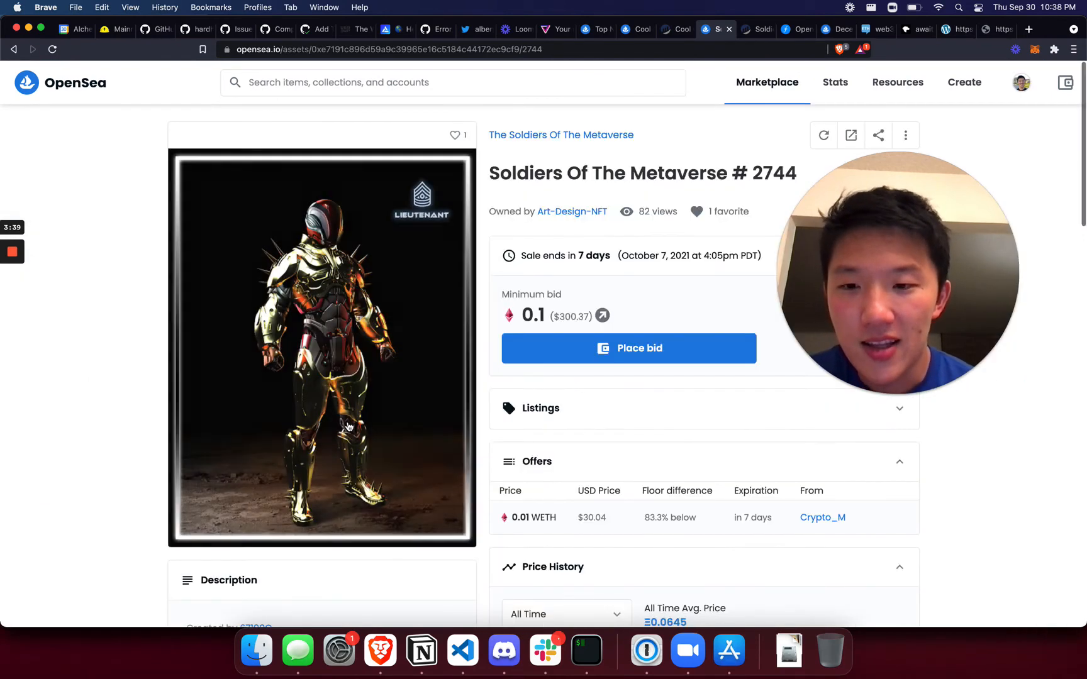
{"action": "scroll", "scroll_direction": "down", "scroll_amount": 3}
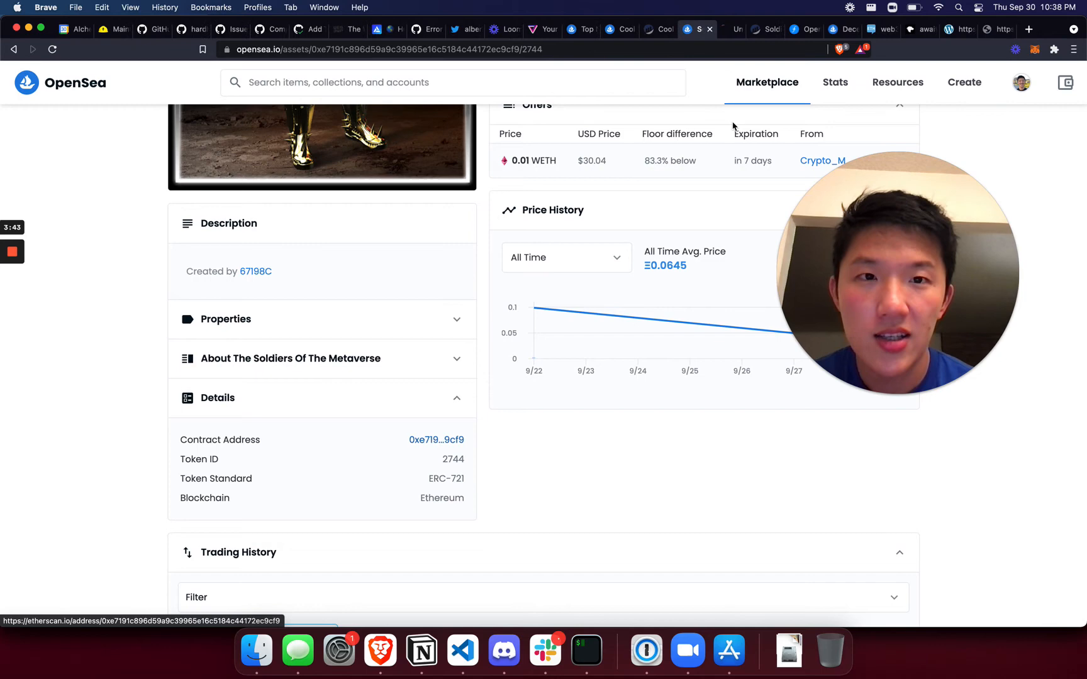
{"action": "left_click", "coordinate": [436, 439]}
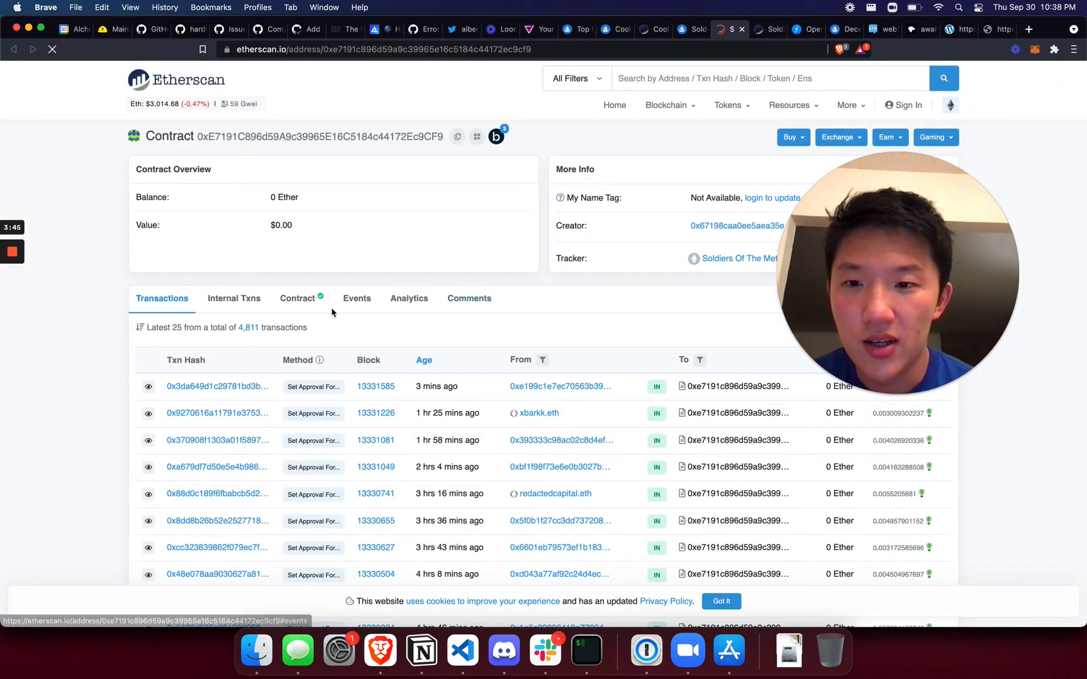
Step: Reach the contract's Read Contract functions and query tokenURI for token 2744
{"action": "left_click", "coordinate": [297, 298]}
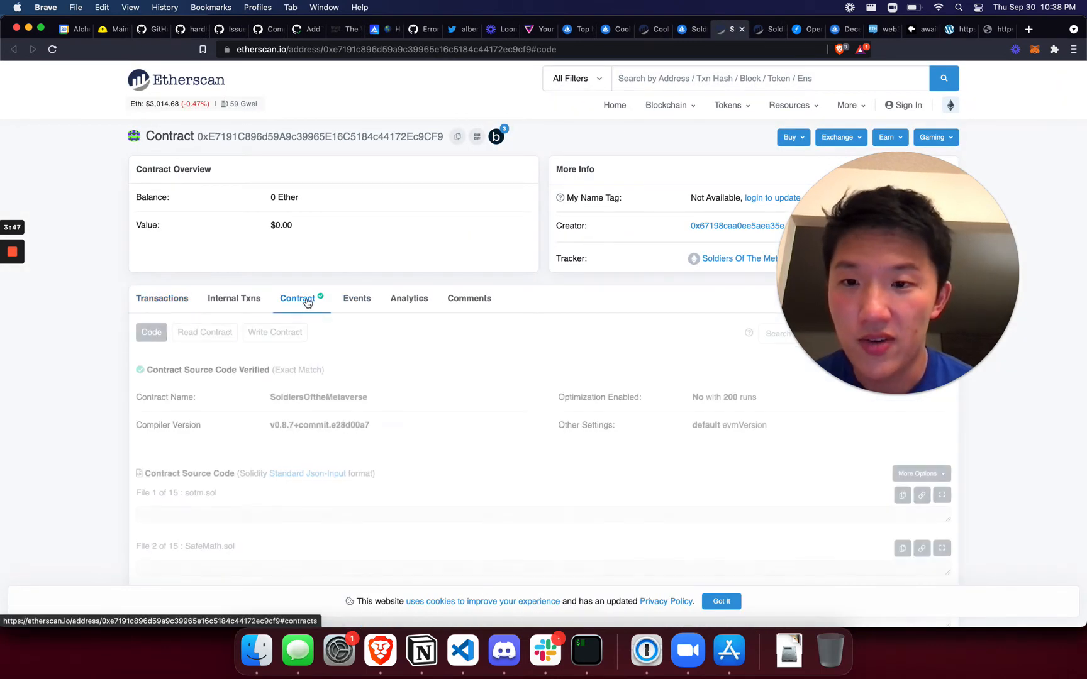
{"action": "left_click", "coordinate": [204, 332]}
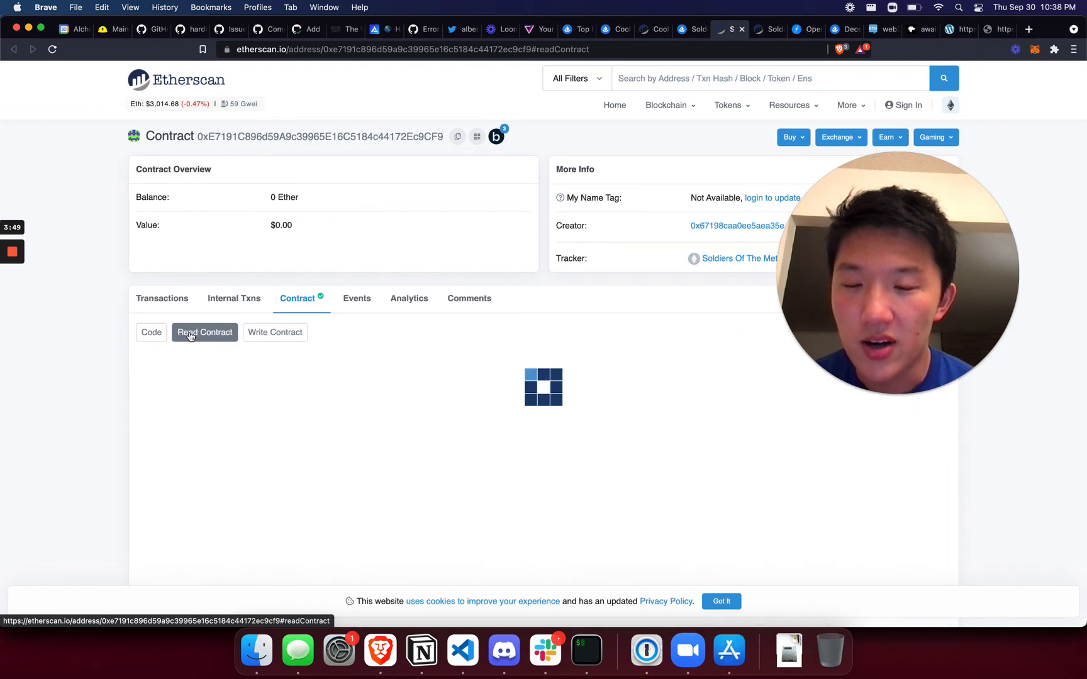
{"action": "scroll", "scroll_direction": "down", "scroll_amount": 3}
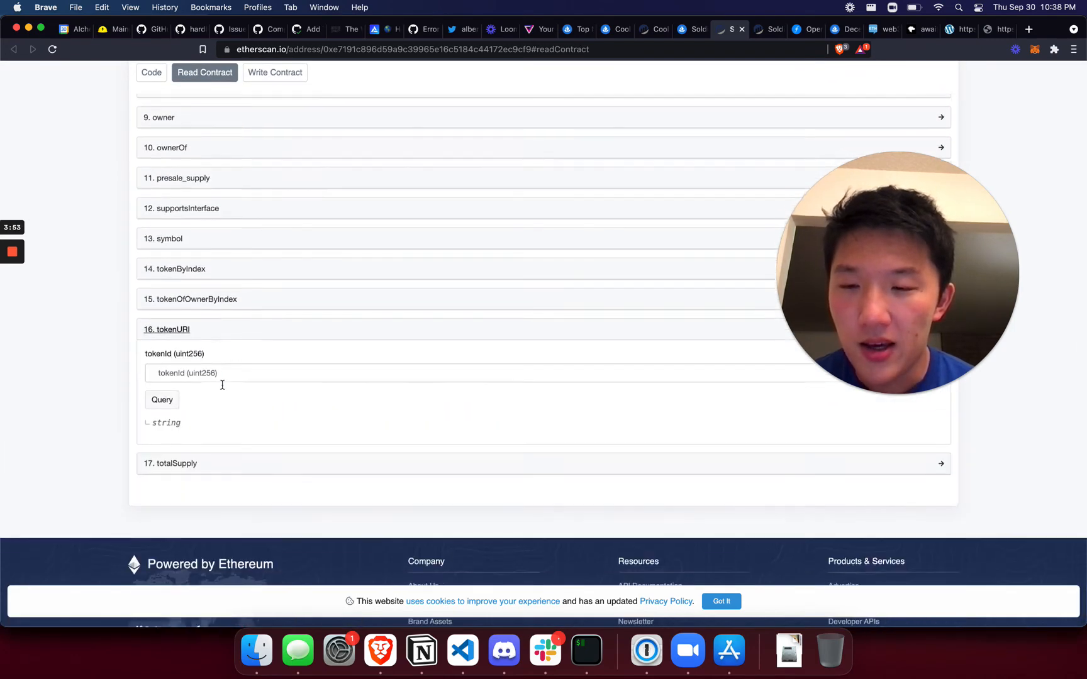
{"action": "scroll", "scroll_direction": "down", "scroll_amount": 3}
{"action": "type", "text": "2744"}
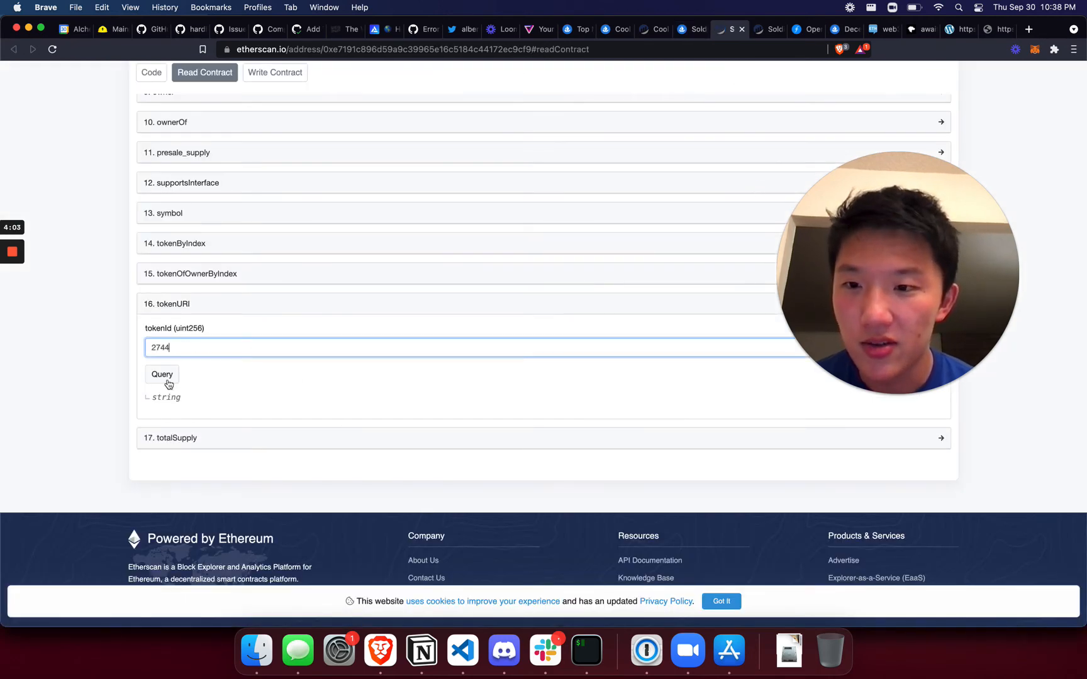
{"action": "left_click", "coordinate": [161, 375]}
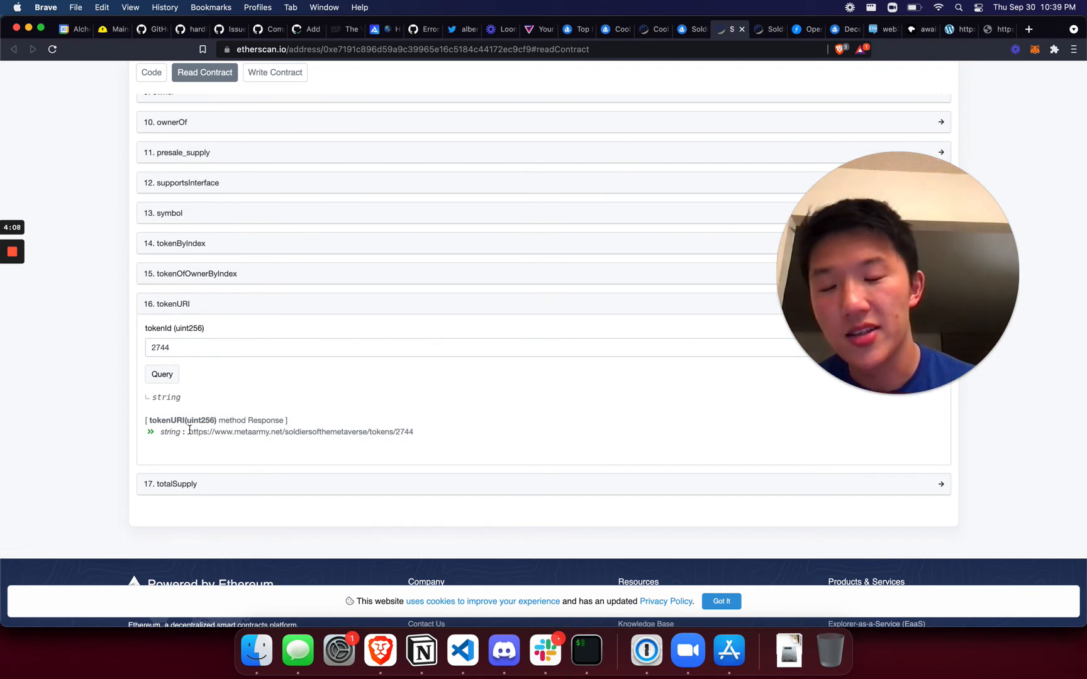
Step: Select the returned metaarmy.net metadata URL and open it to show #2744's JSON metadata
{"action": "double_click", "coordinate": [197, 431]}
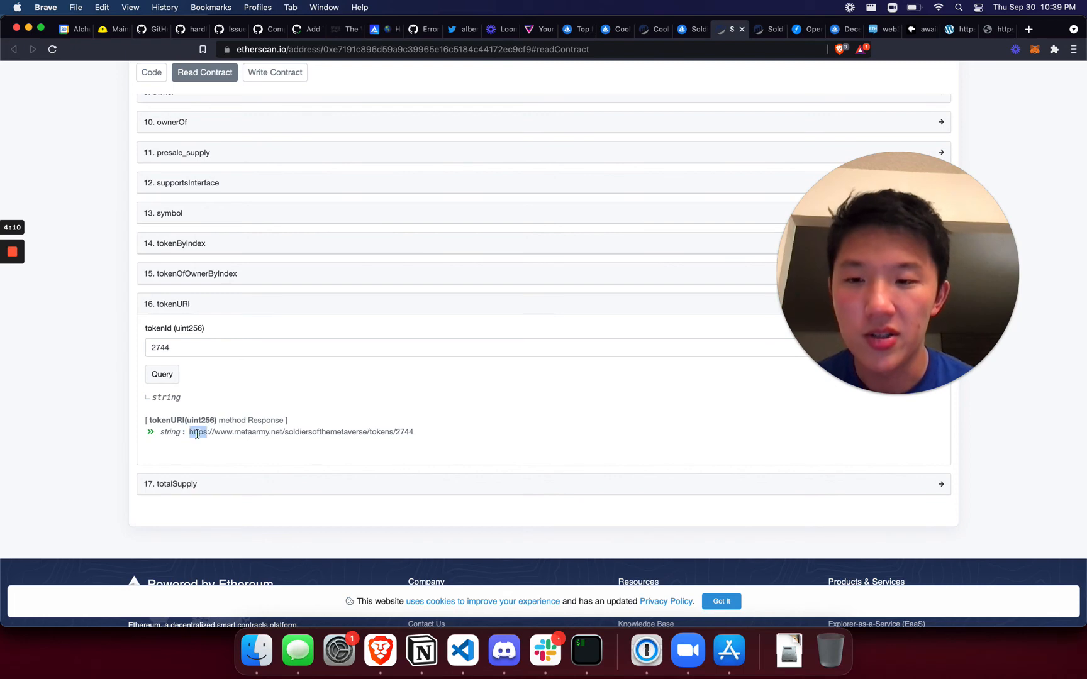
{"action": "left_click_drag", "start_coordinate": [192, 431], "coordinate": [413, 431]}
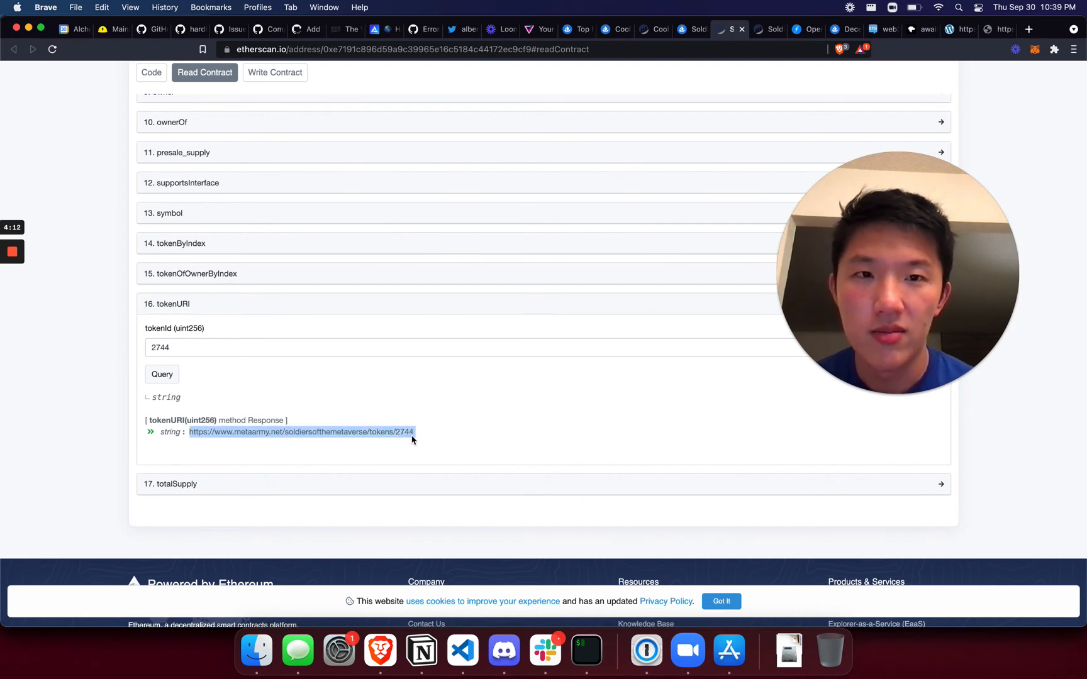
{"action": "left_click", "coordinate": [300, 431]}
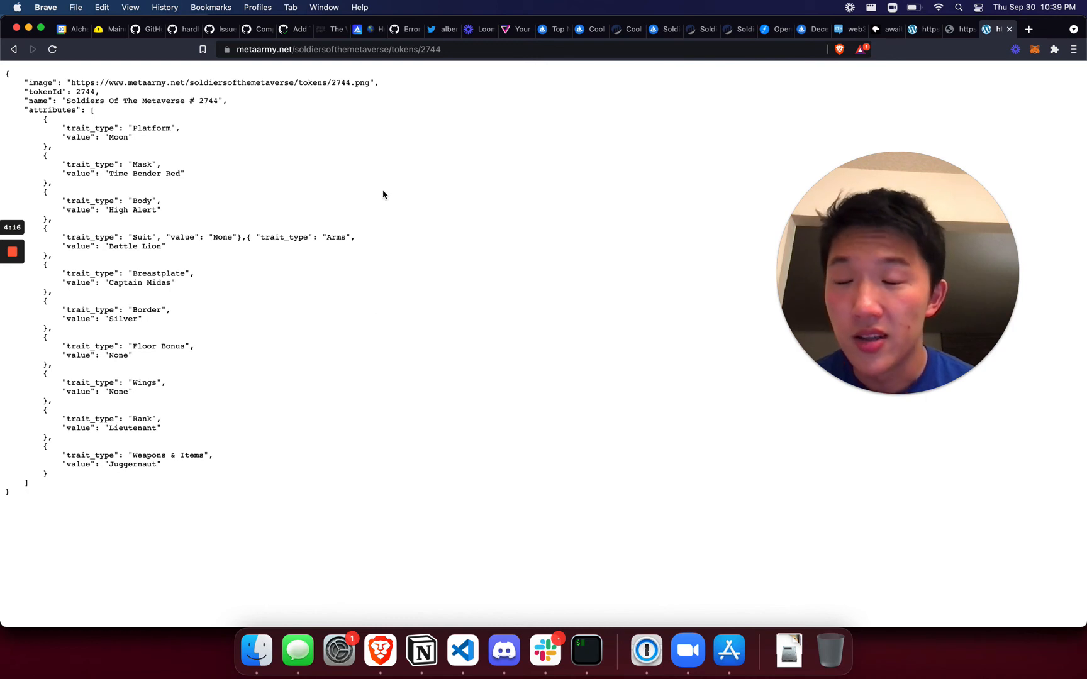
{"action": "mouse_move", "coordinate": [127, 91]}
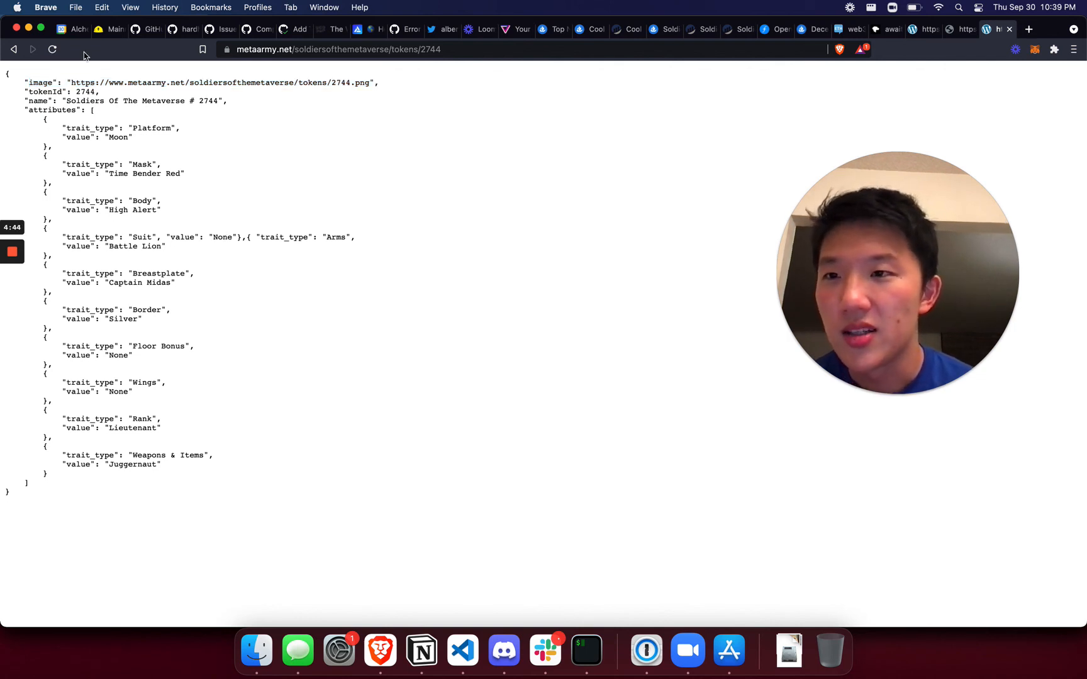
{"action": "double_click", "coordinate": [222, 83]}
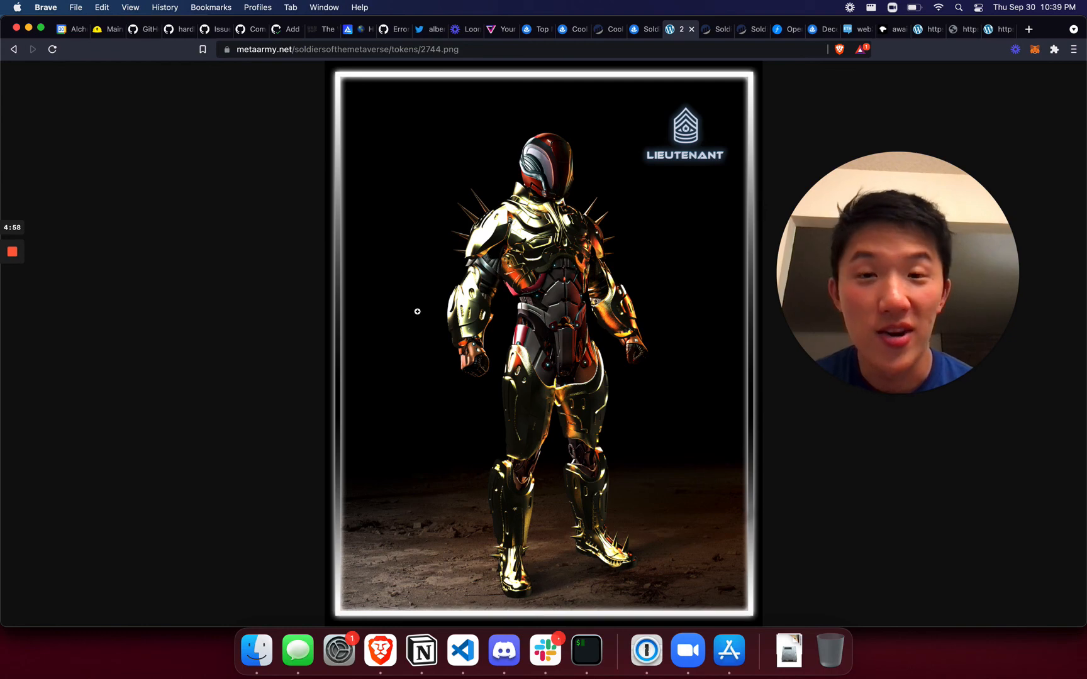
{"action": "mouse_move", "coordinate": [188, 345]}
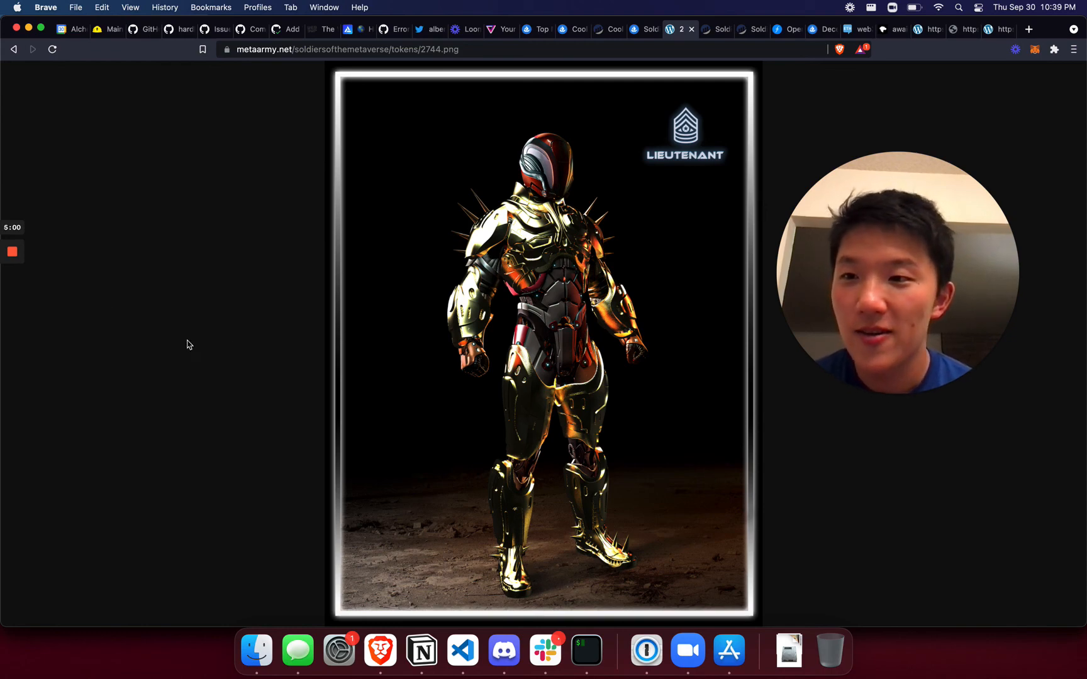